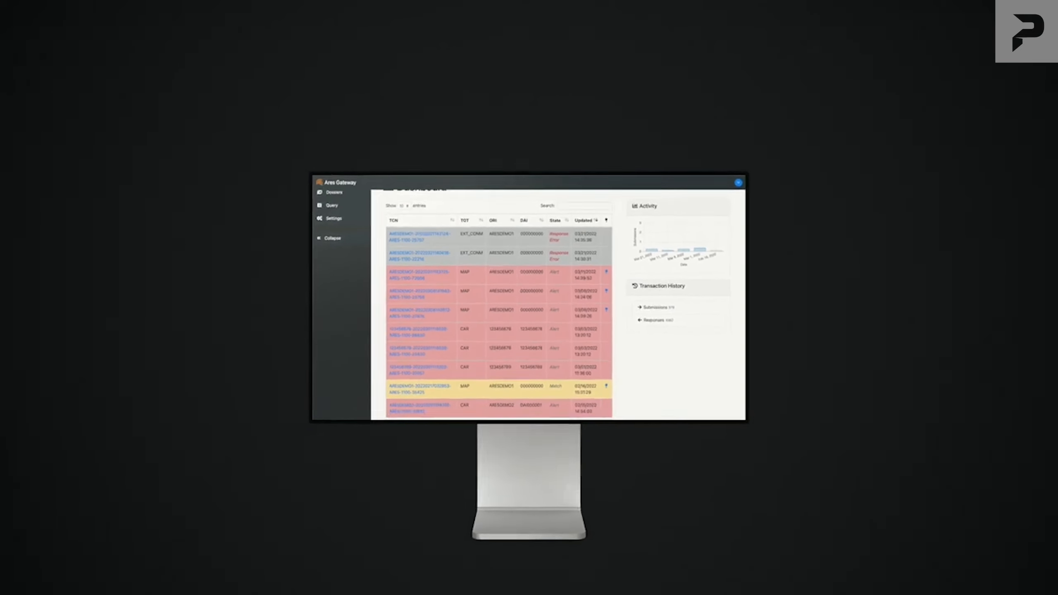
click(334, 191)
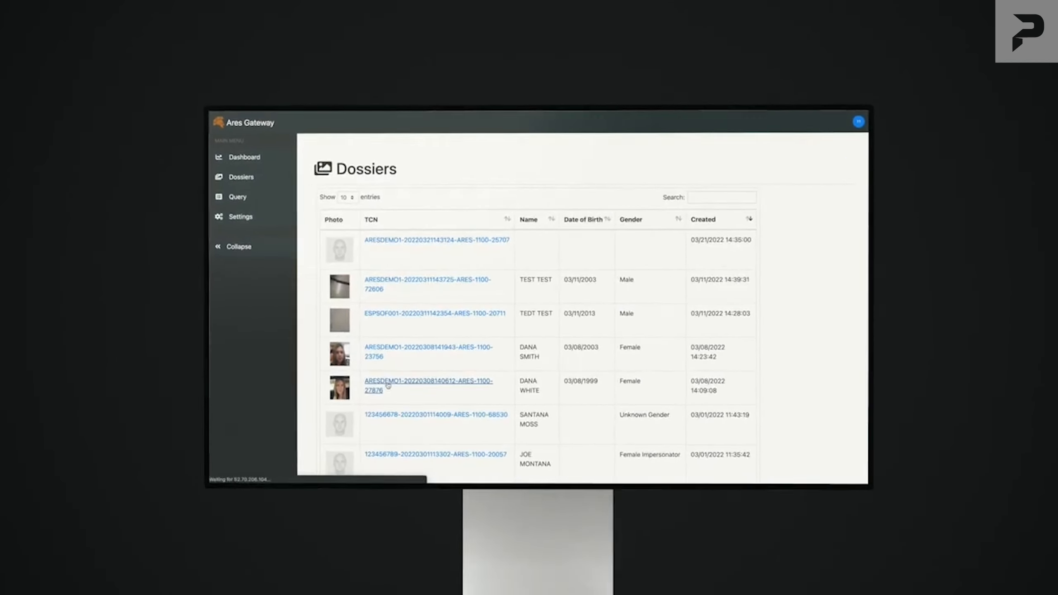
click(428, 386)
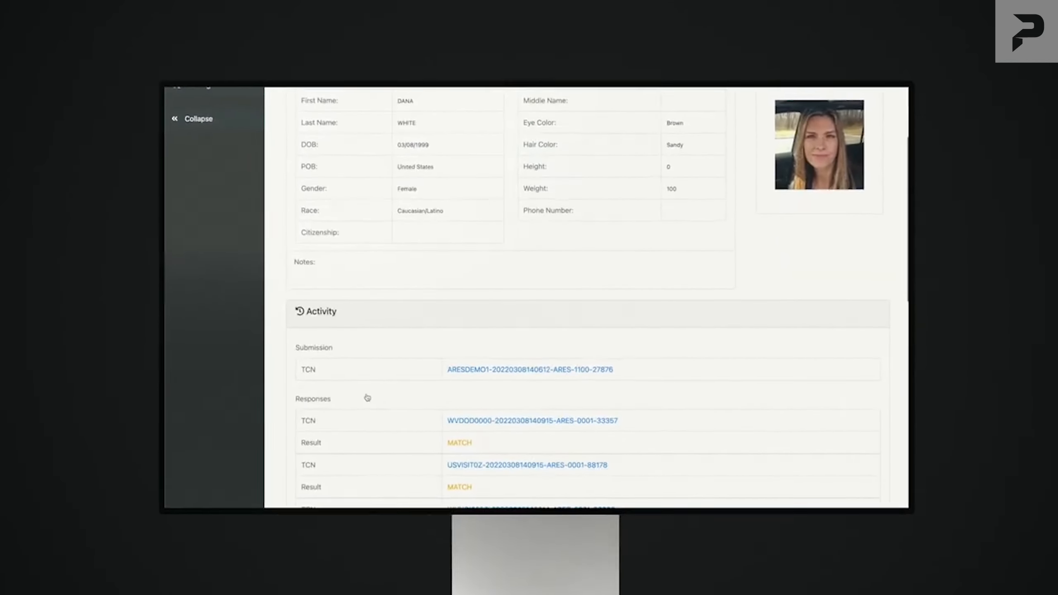
- Scroll down through the dossier record's biographic details and match responses
scroll(down, 3)
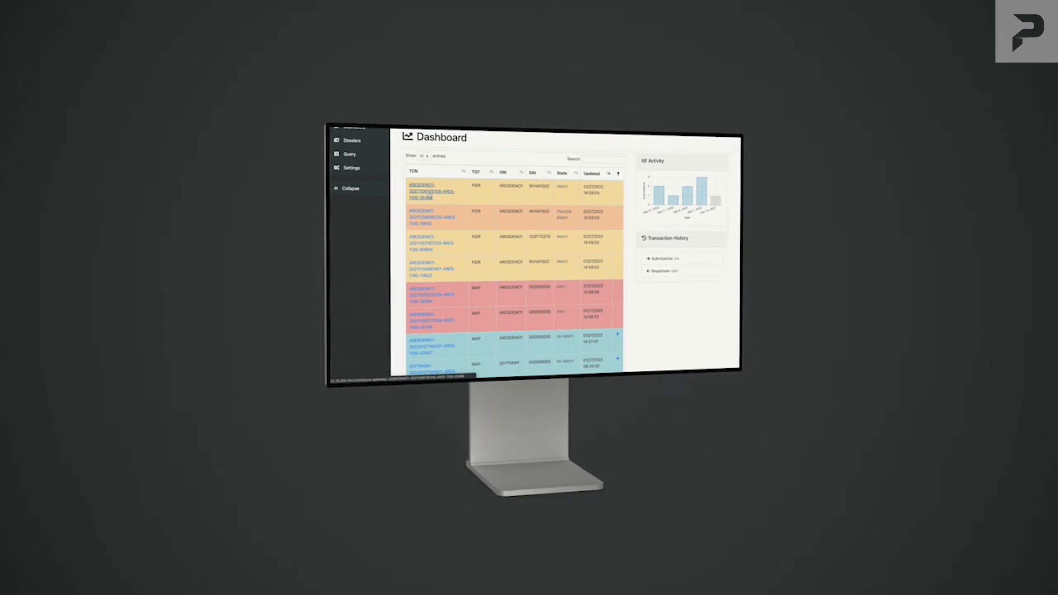
click(429, 192)
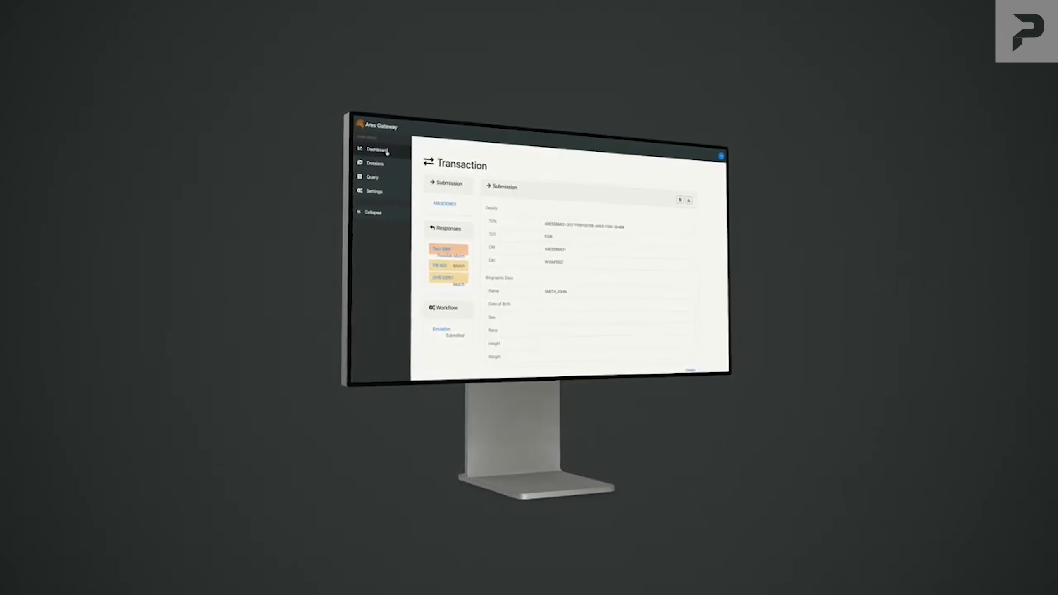
click(377, 149)
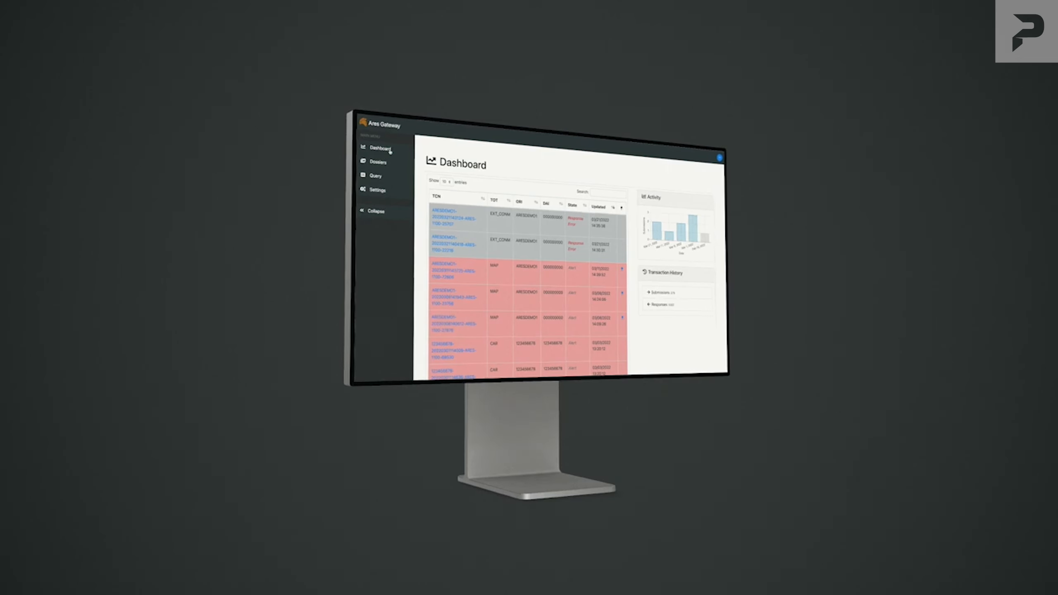